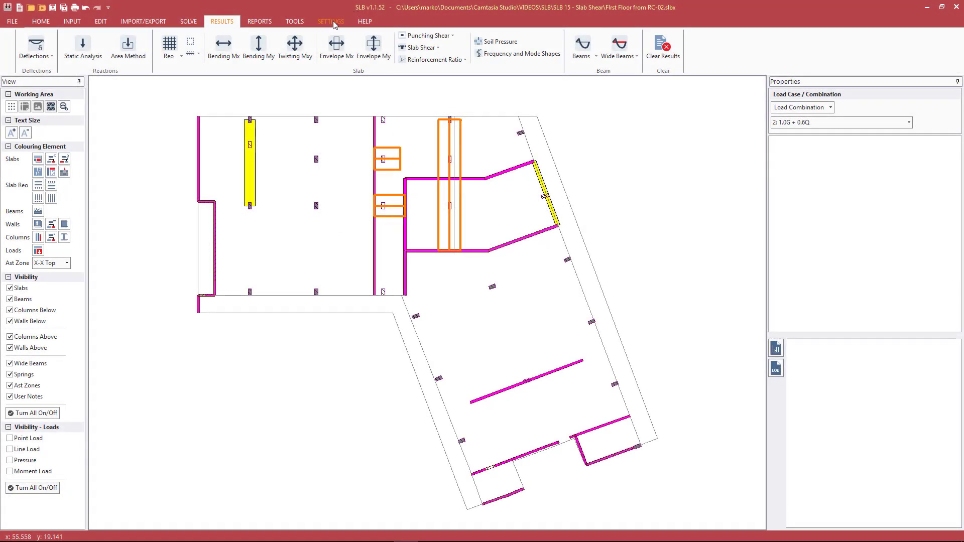
# Review the Model/Solvers settings, keeping 12 mode shapes, and accept them.
pyautogui.click(331, 21)
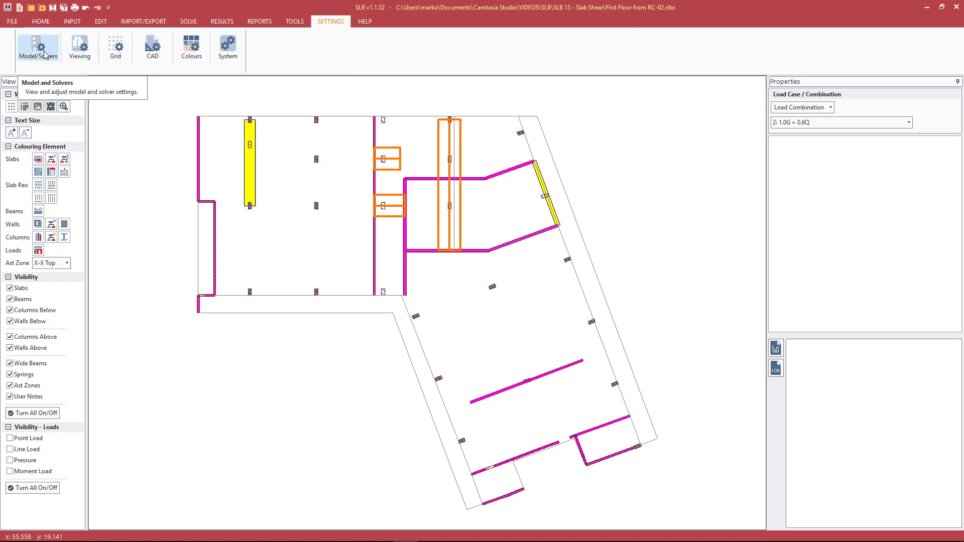
pyautogui.click(37, 47)
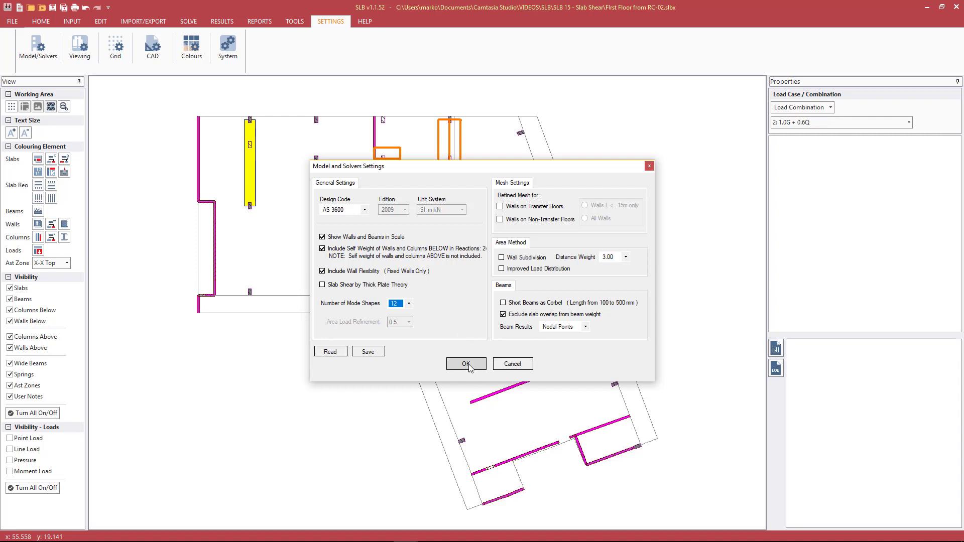
pyautogui.click(464, 363)
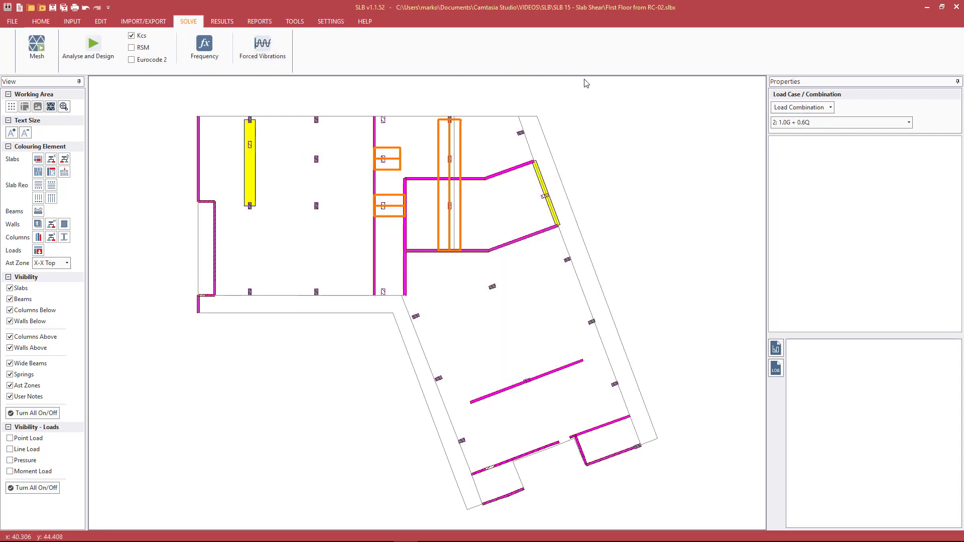
pyautogui.moveTo(811, 122)
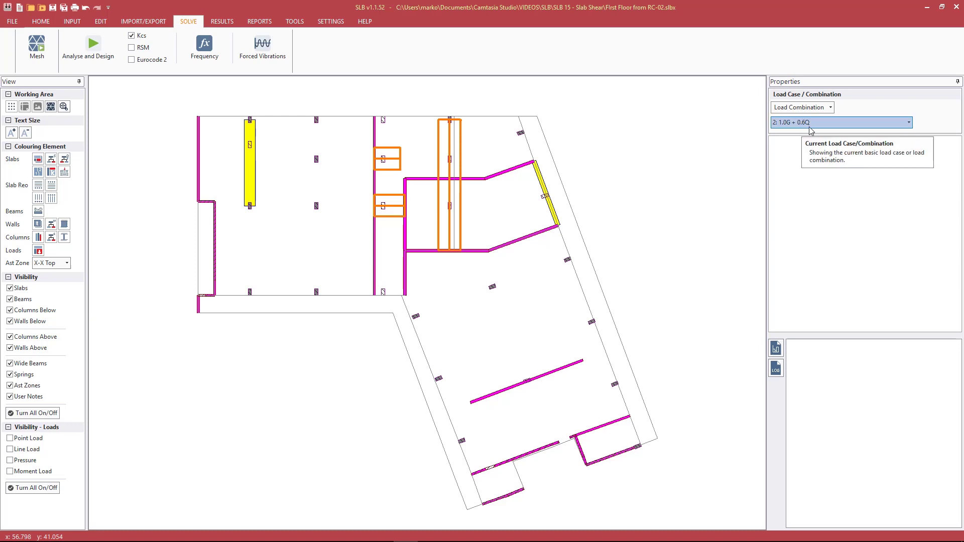
pyautogui.moveTo(807, 131)
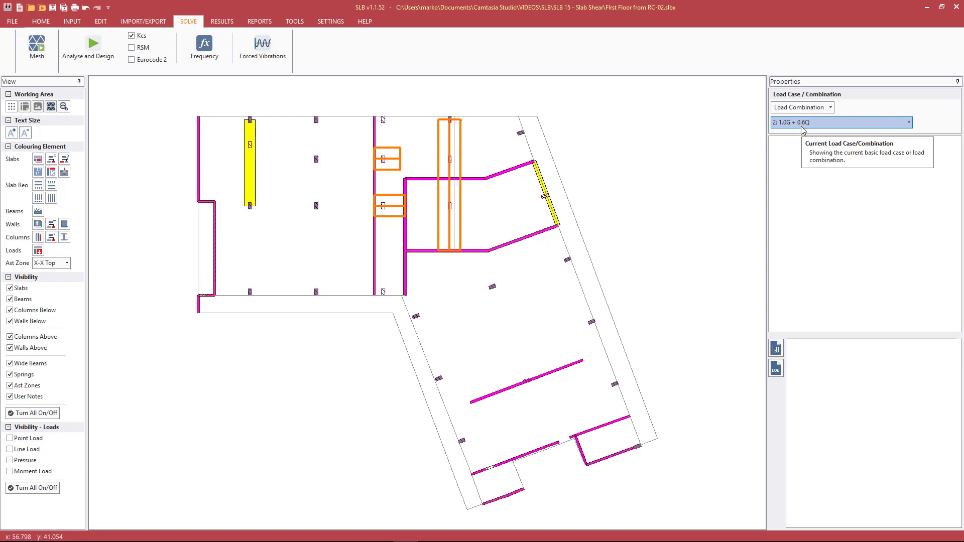
pyautogui.click(72, 21)
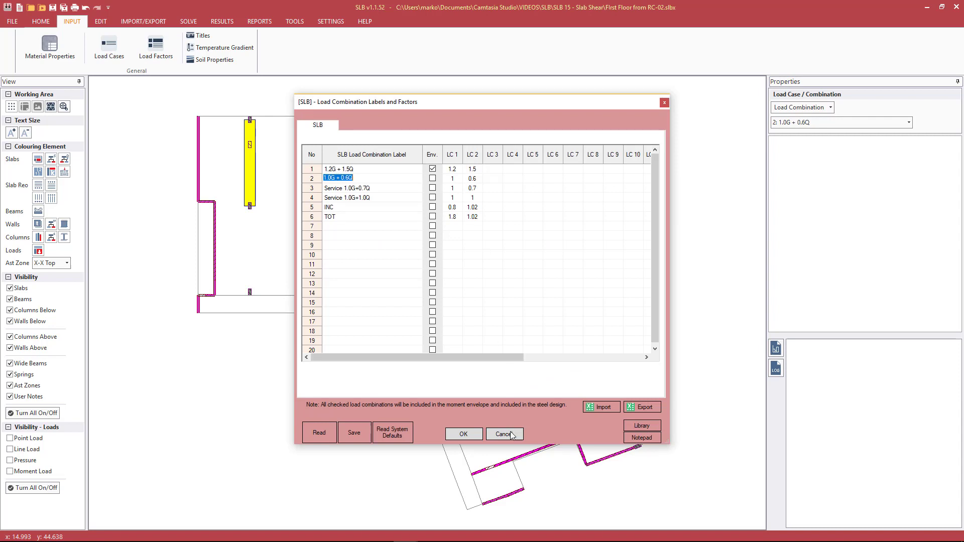
pyautogui.click(504, 434)
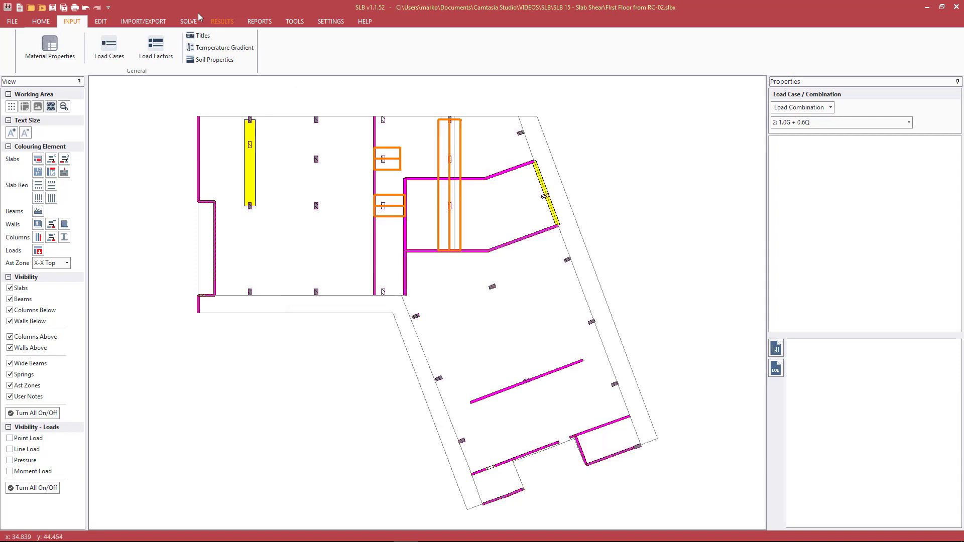
# Run the frequency analysis with mass from load combination 2 and close its results log.
pyautogui.click(188, 21)
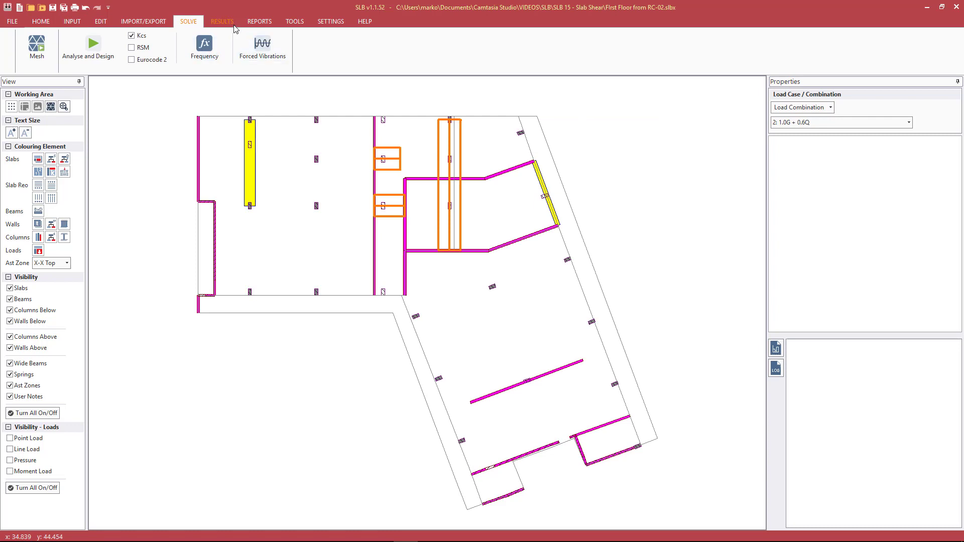
pyautogui.moveTo(203, 46)
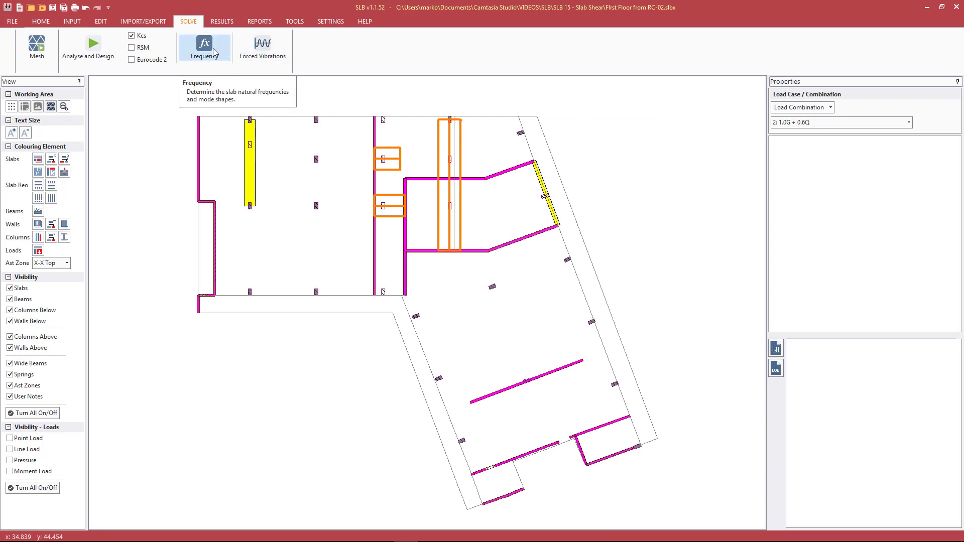
pyautogui.moveTo(258, 72)
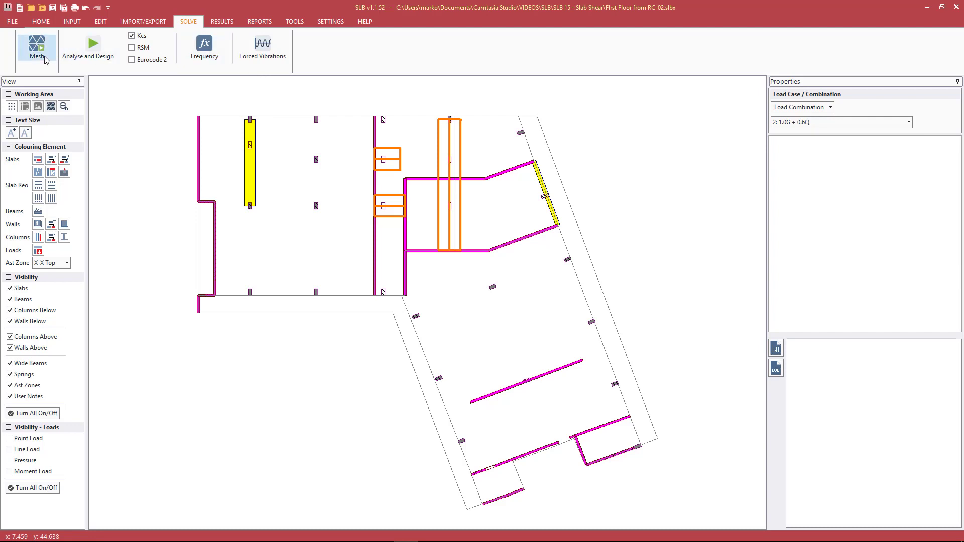
pyautogui.moveTo(36, 47)
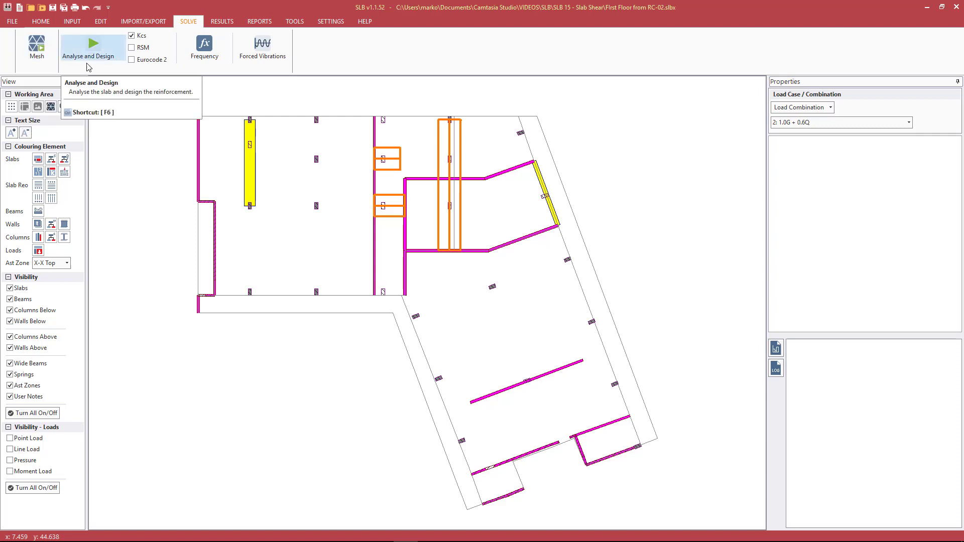
pyautogui.click(204, 46)
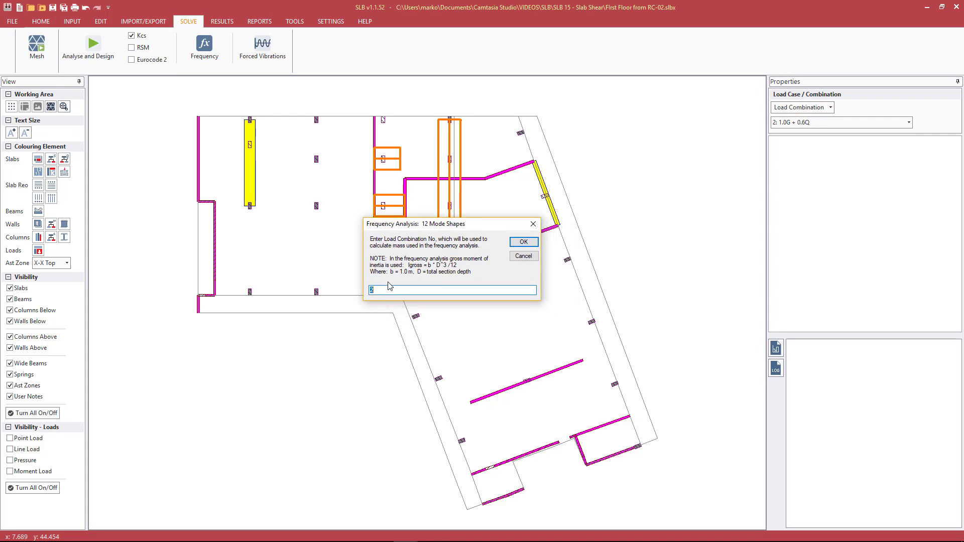
pyautogui.moveTo(429, 272)
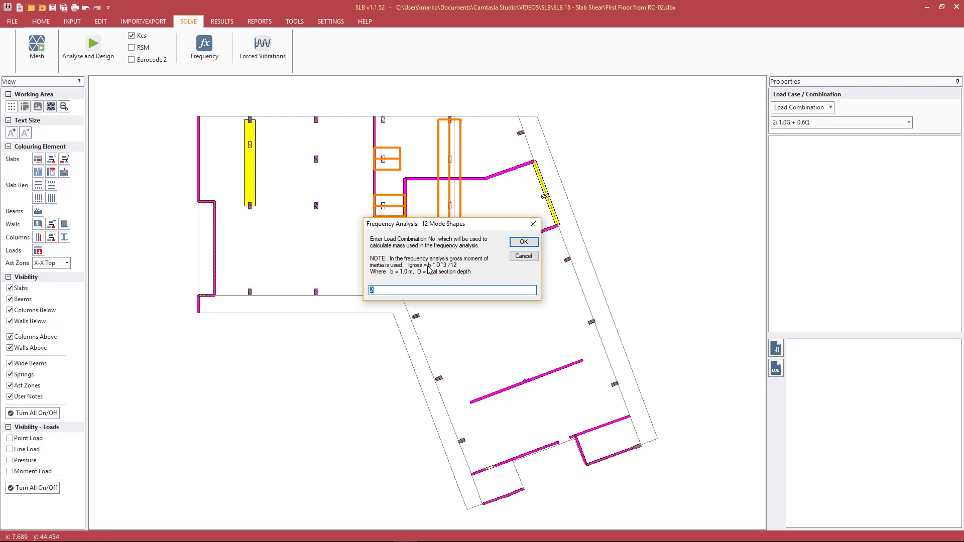
pyautogui.moveTo(413, 289)
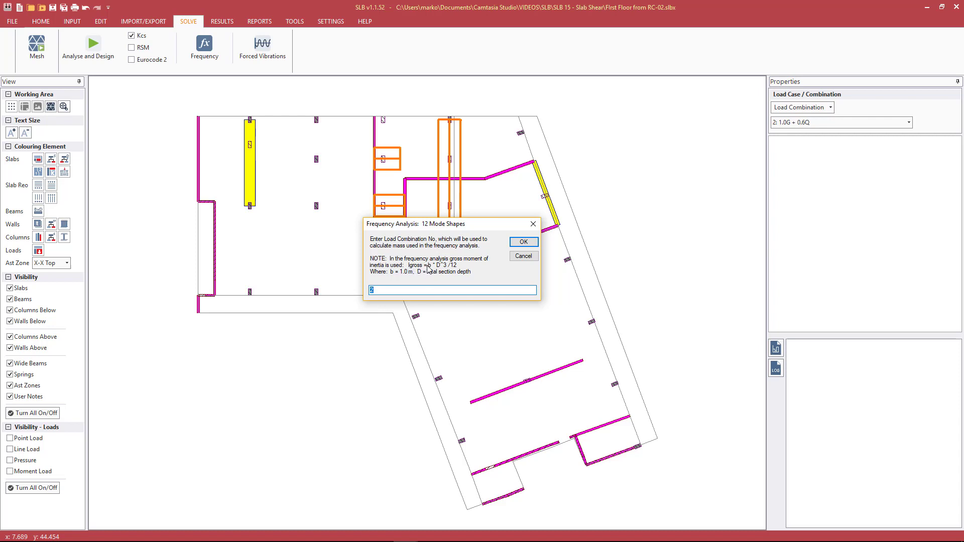
pyautogui.moveTo(438, 271)
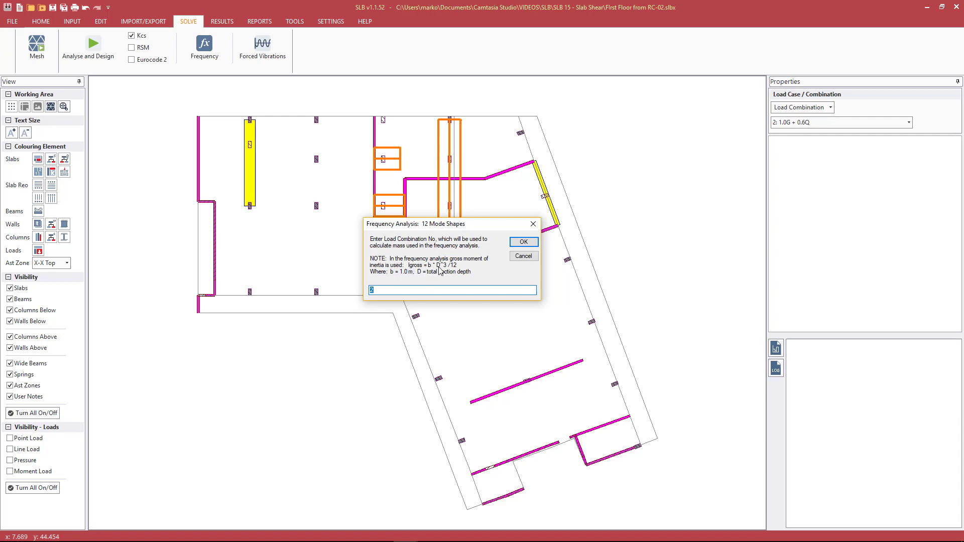
pyautogui.moveTo(480, 267)
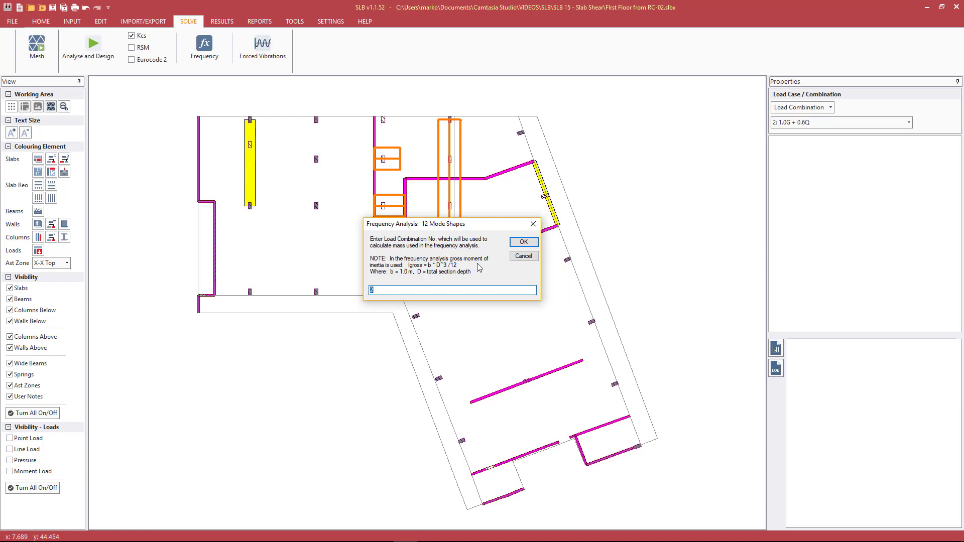
pyautogui.click(522, 240)
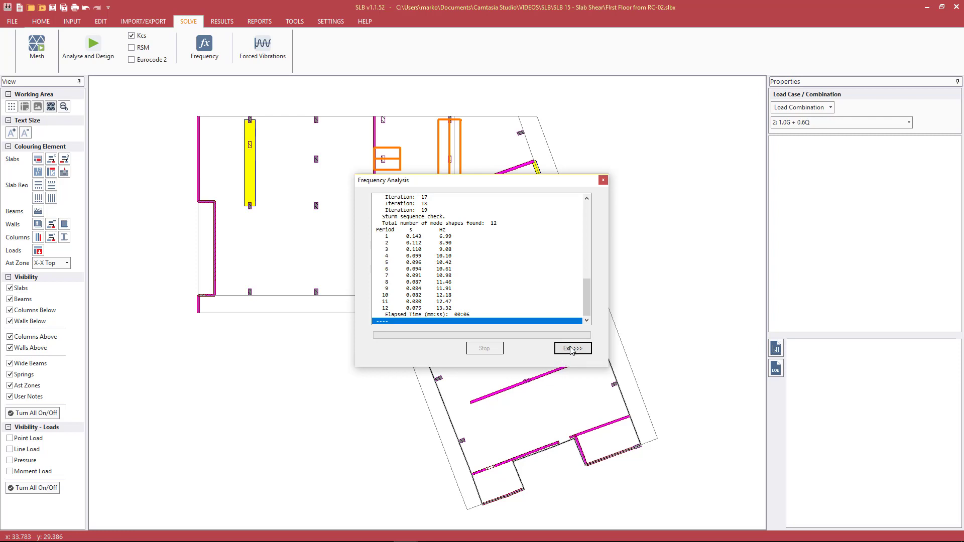
pyautogui.click(571, 349)
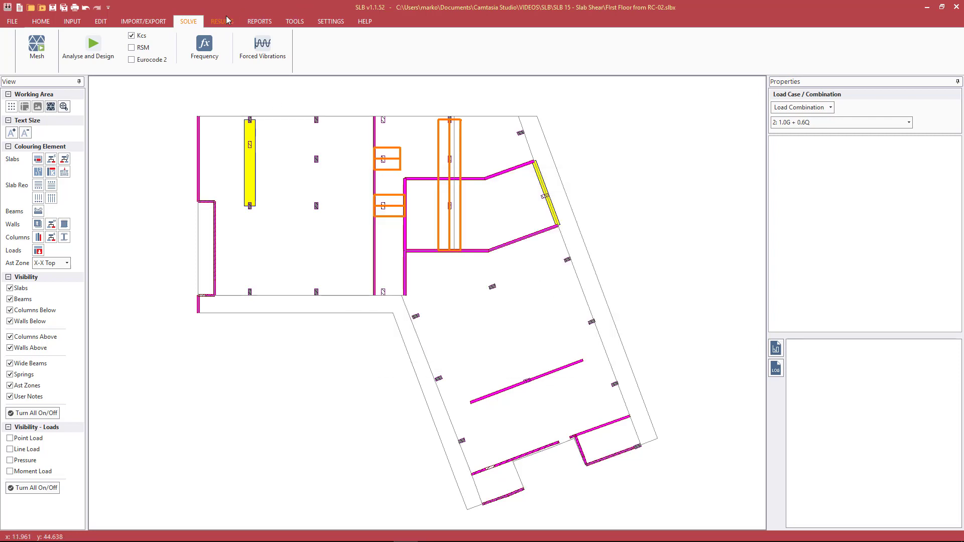
# Plot mode shape 1 contours on the slab from the results, reporting period 0.143 s and 6.99 Hz.
pyautogui.click(221, 21)
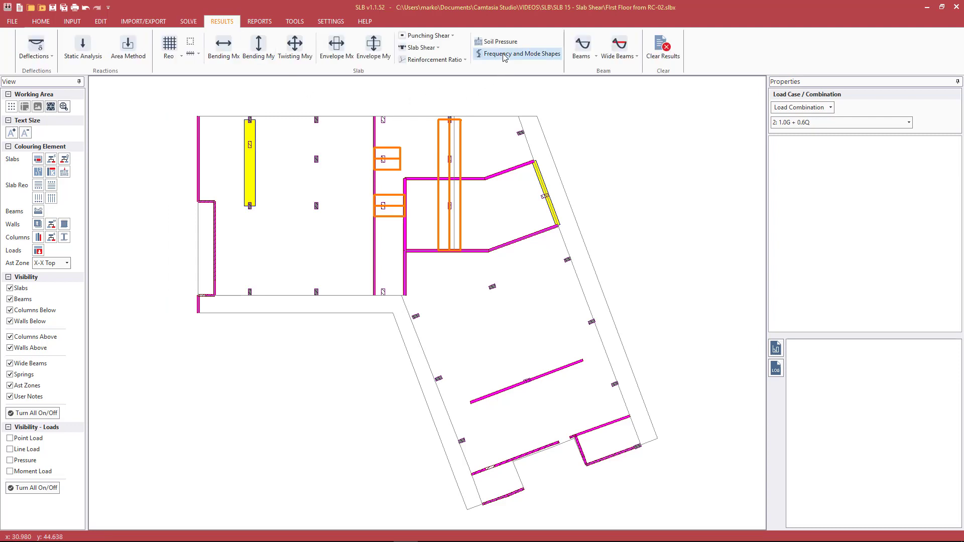
pyautogui.click(521, 53)
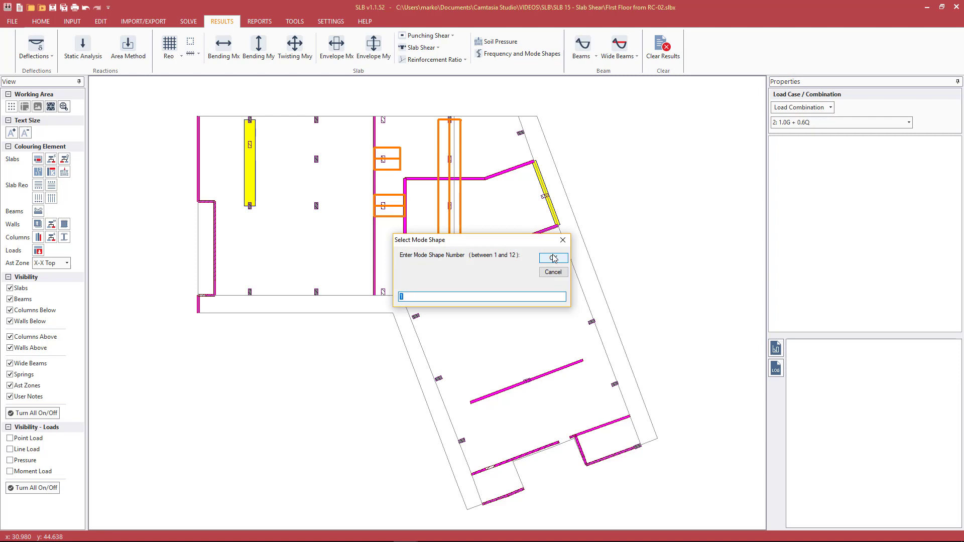
pyautogui.click(553, 258)
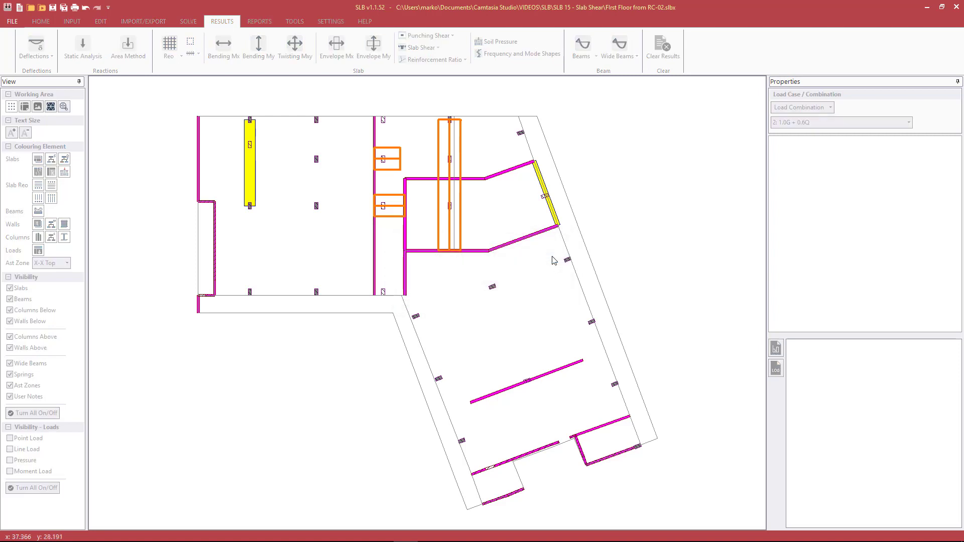
pyautogui.click(522, 53)
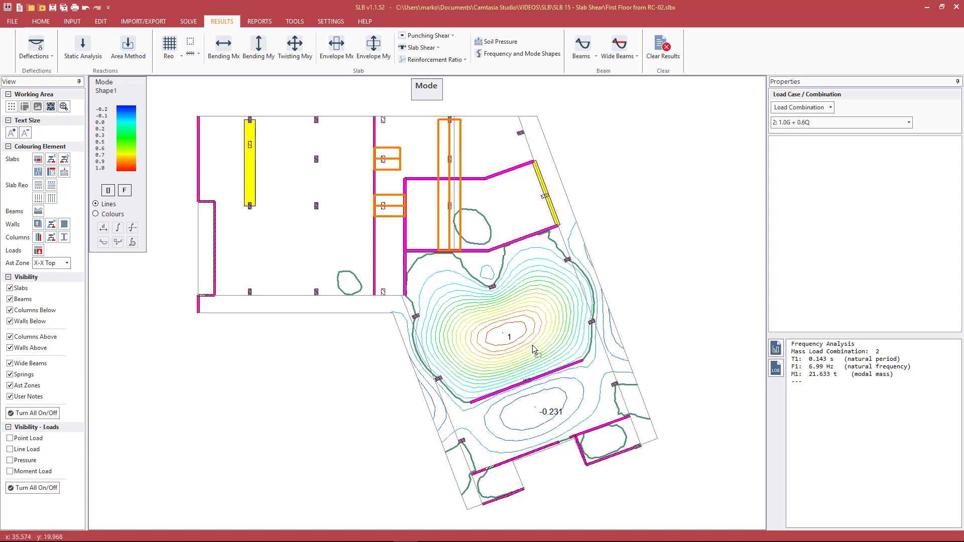
pyautogui.moveTo(99, 173)
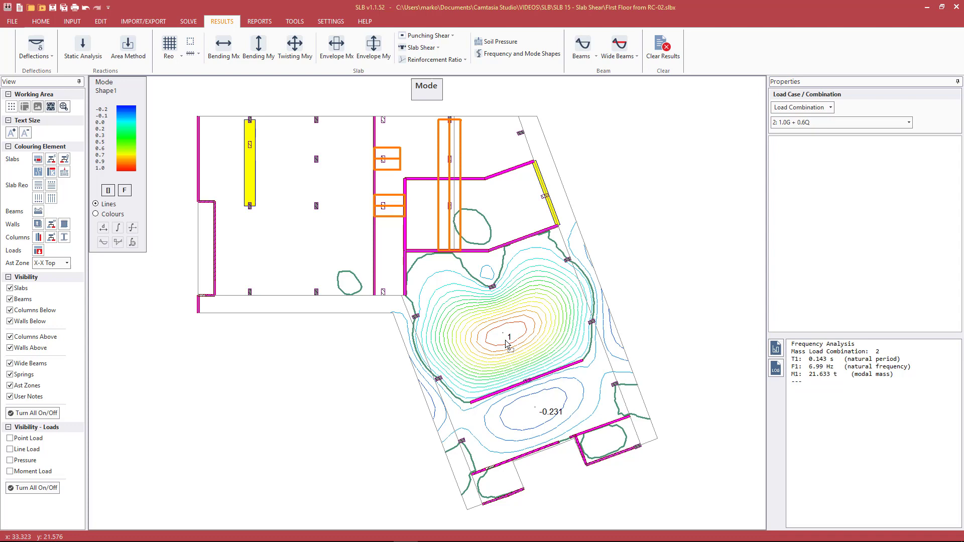
pyautogui.moveTo(532, 352)
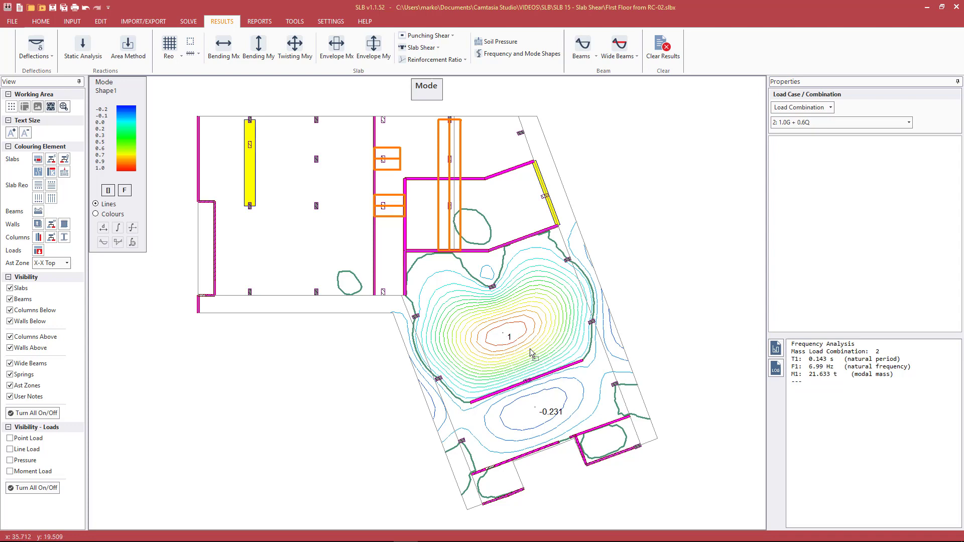
pyautogui.moveTo(499, 314)
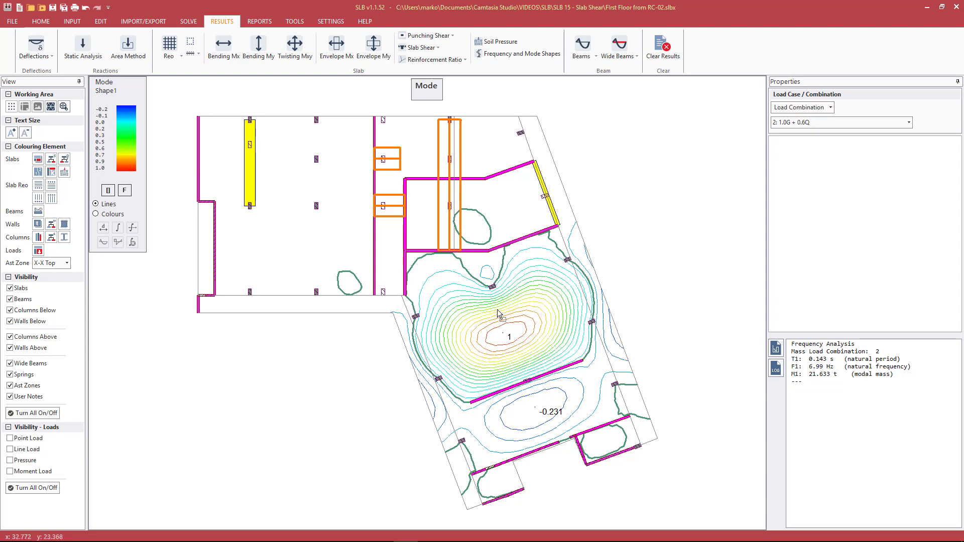
pyautogui.moveTo(481, 314)
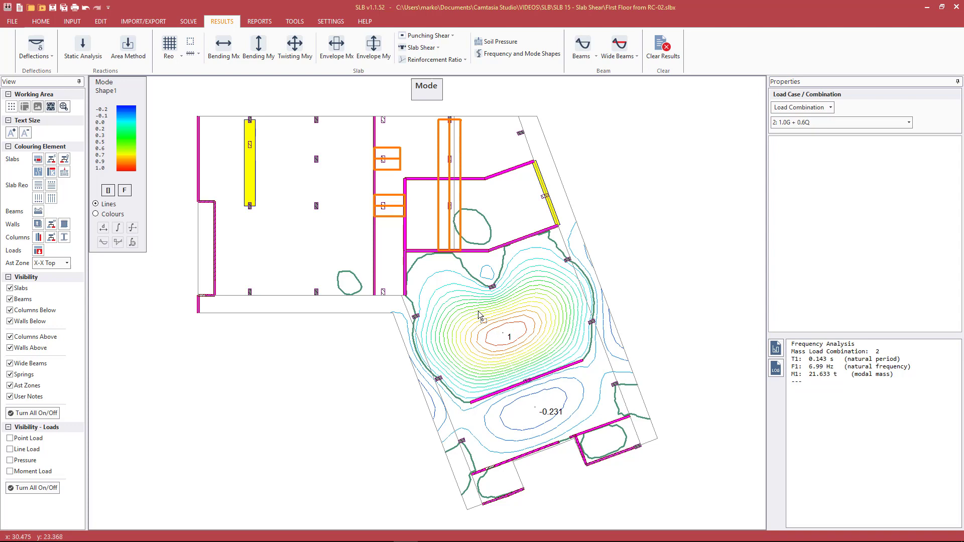
pyautogui.moveTo(509, 334)
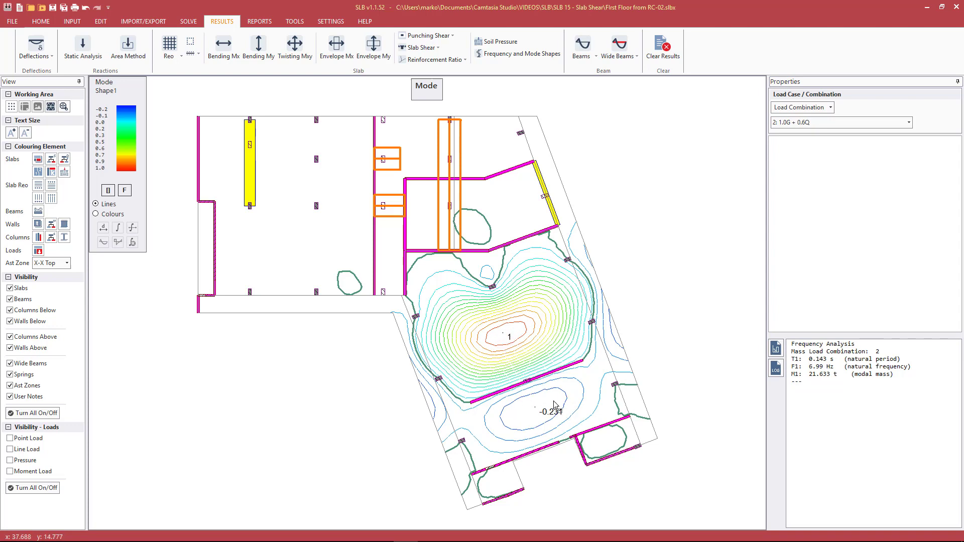
pyautogui.moveTo(554, 405)
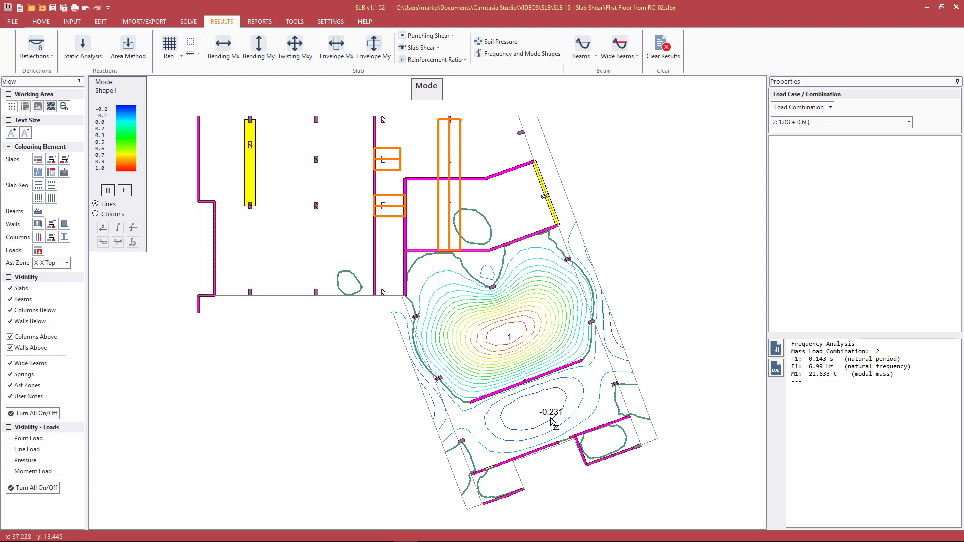
pyautogui.moveTo(521, 332)
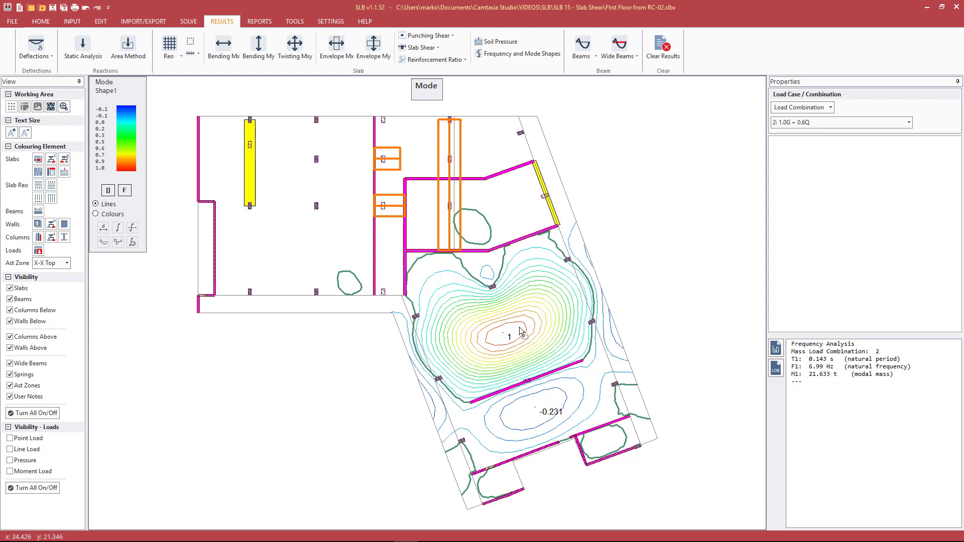
pyautogui.moveTo(552, 401)
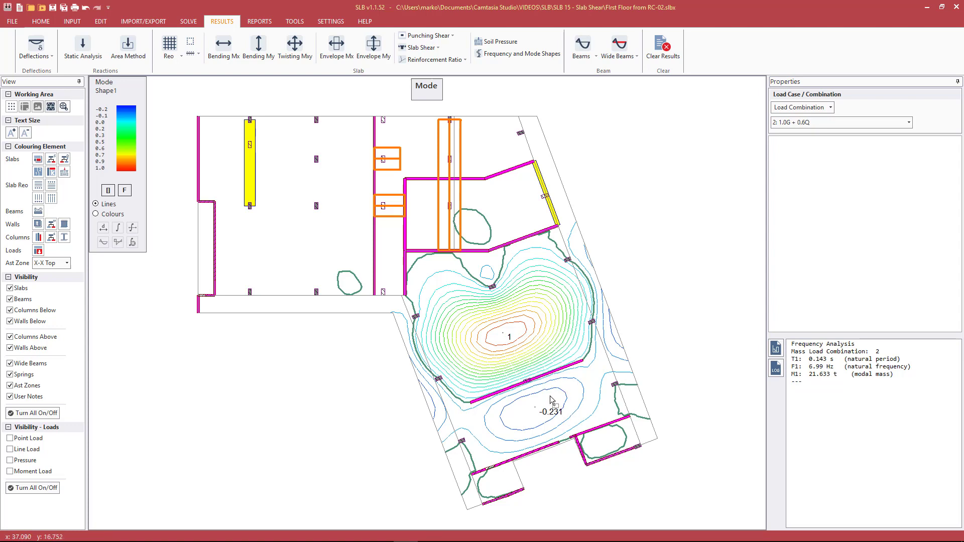
pyautogui.moveTo(526, 336)
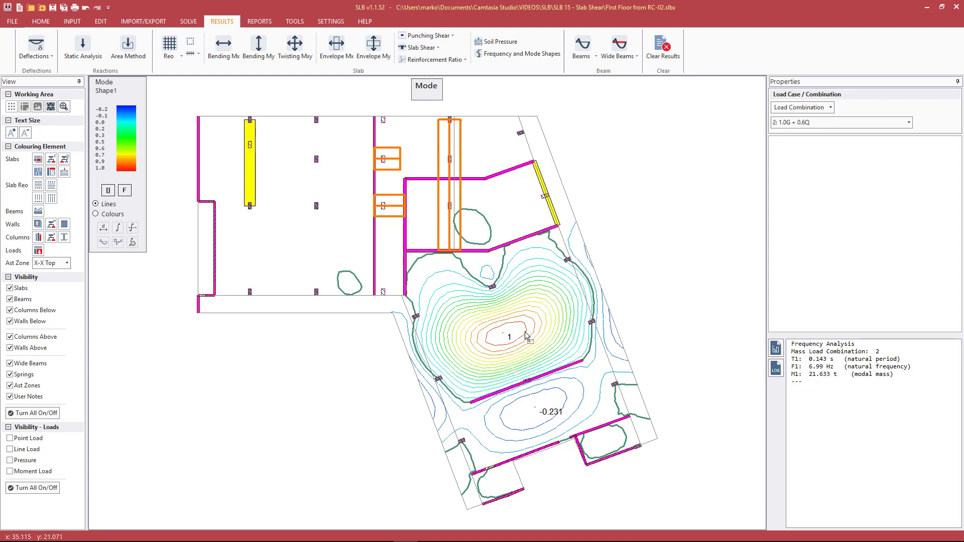
pyautogui.moveTo(521, 322)
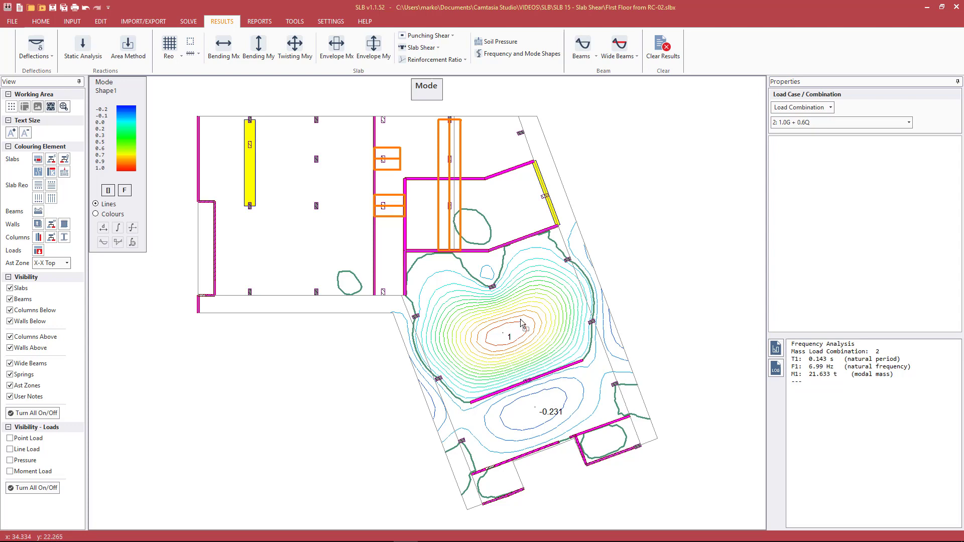
pyautogui.moveTo(499, 350)
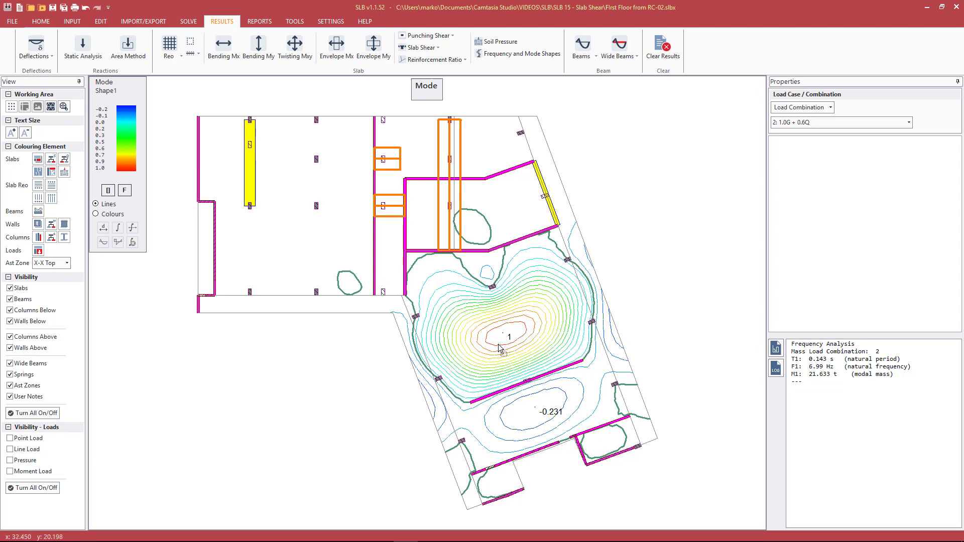
pyautogui.moveTo(546, 406)
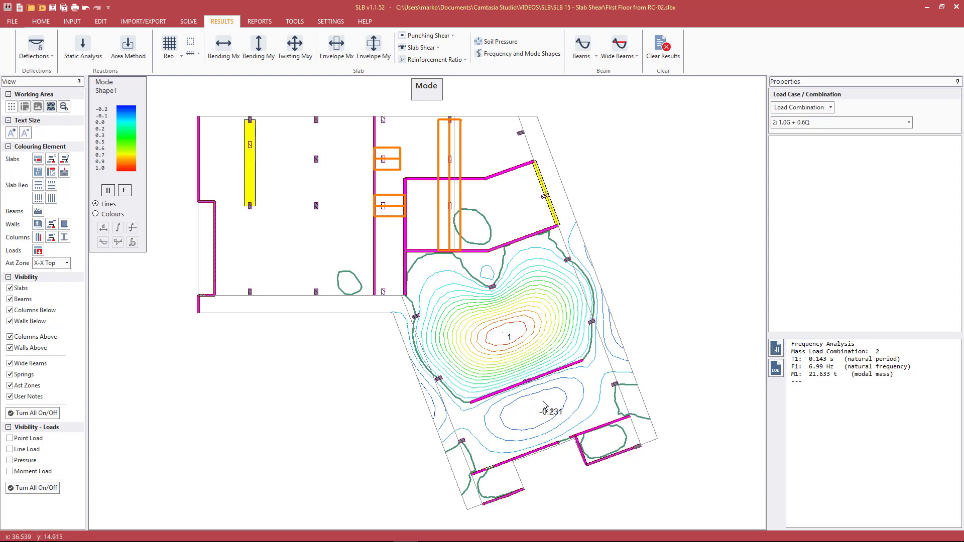
pyautogui.moveTo(552, 385)
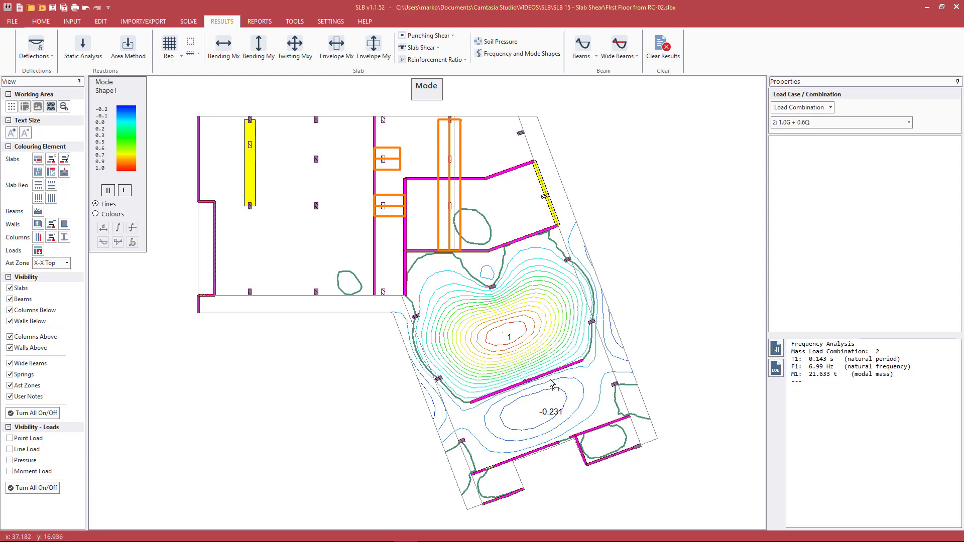
pyautogui.moveTo(511, 344)
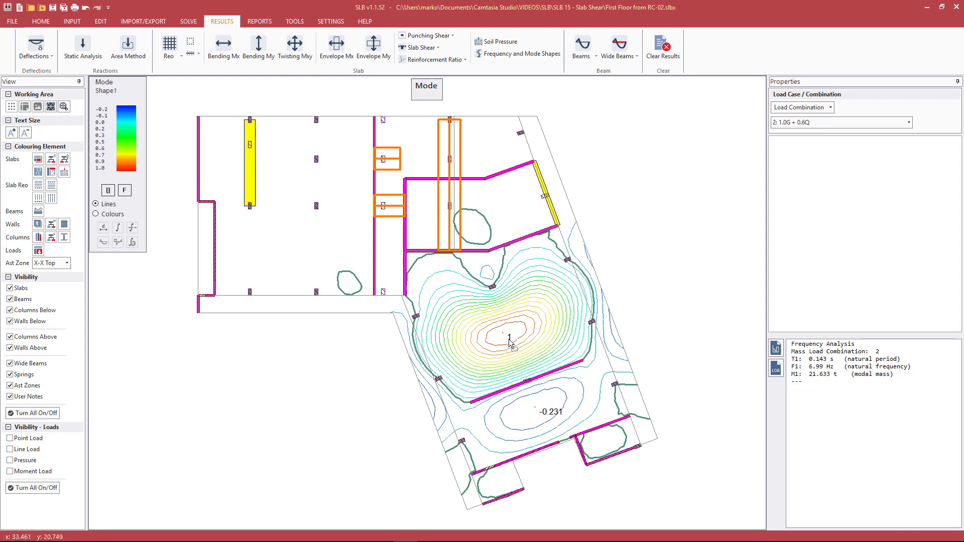
pyautogui.moveTo(530, 421)
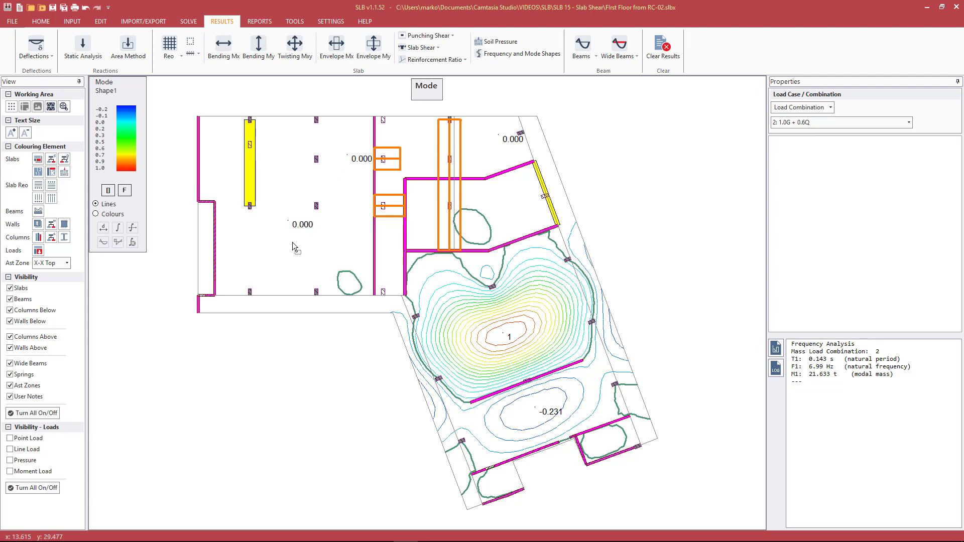
pyautogui.moveTo(330, 115)
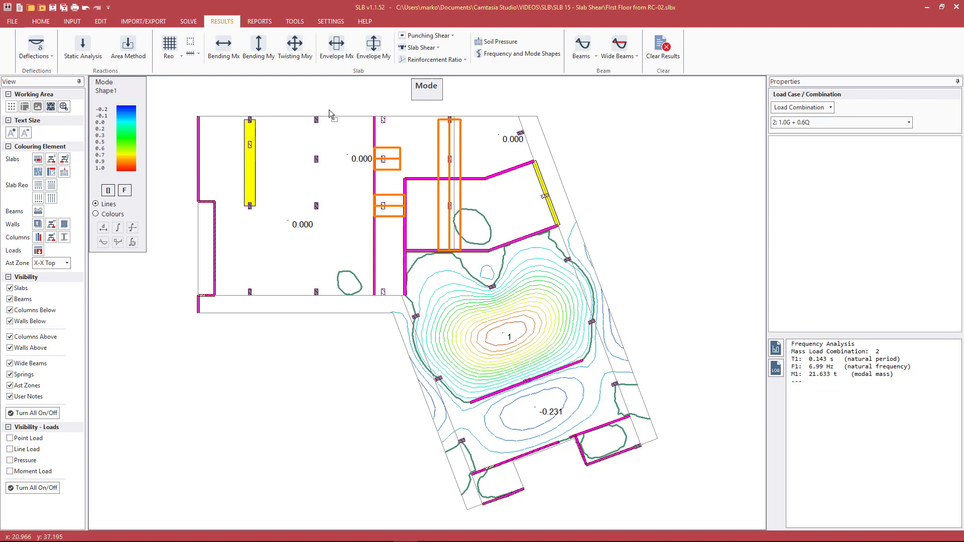
pyautogui.moveTo(259, 254)
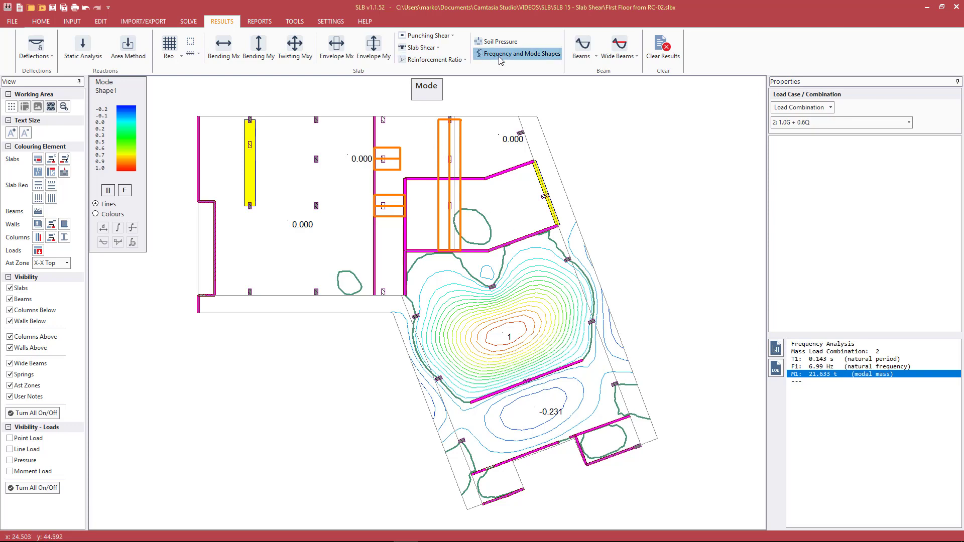
# Switch the plot to mode shape 2, reporting period 0.112 s, frequency 8.90 Hz and modal mass 19.838 t.
pyautogui.click(517, 54)
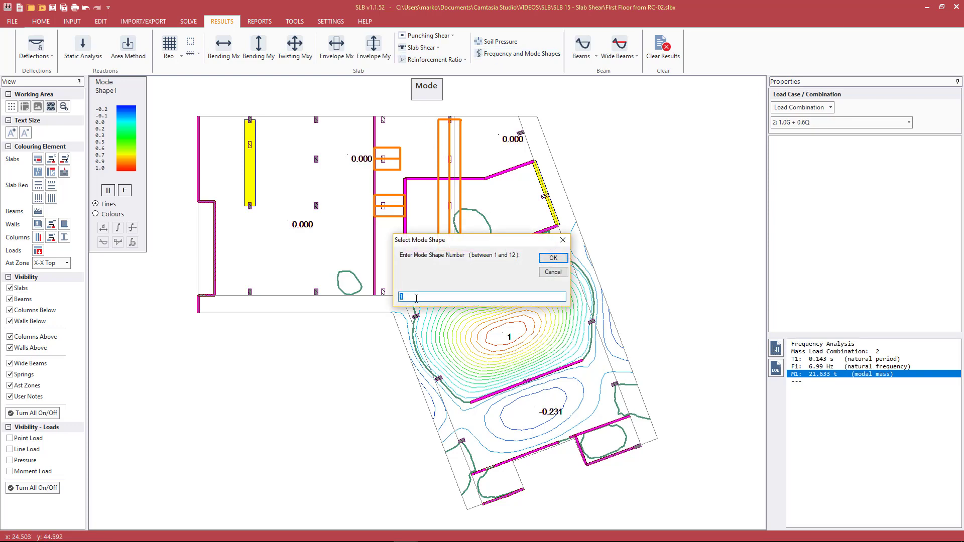
pyautogui.click(552, 257)
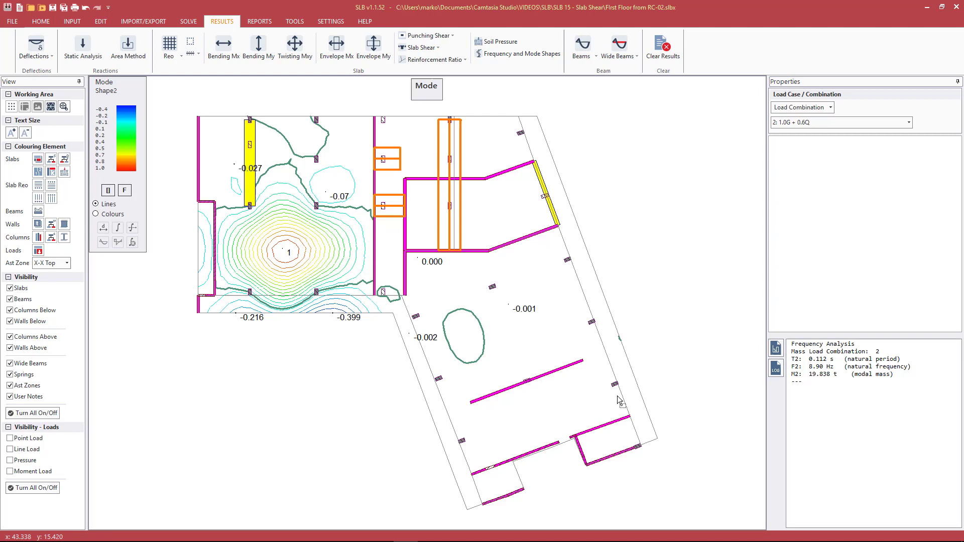
pyautogui.moveTo(384, 235)
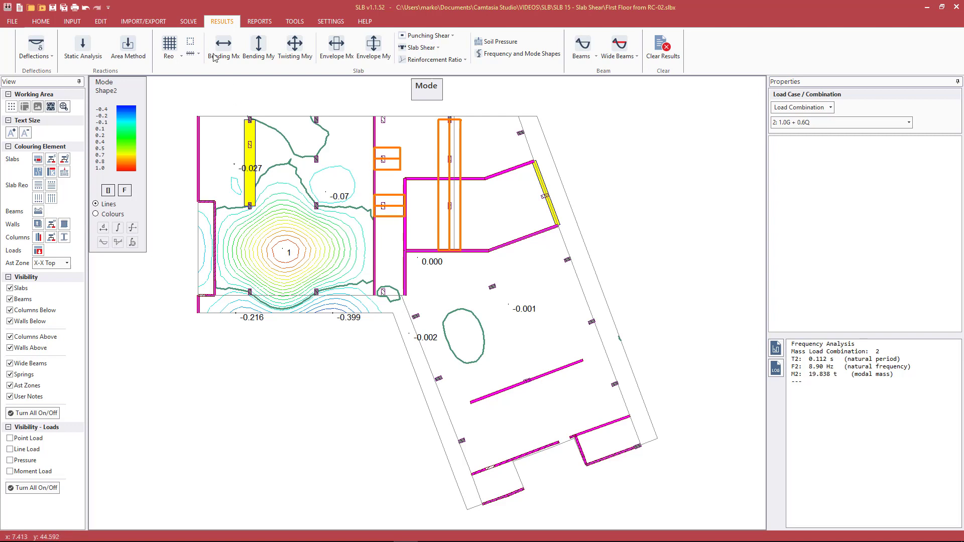
pyautogui.click(187, 22)
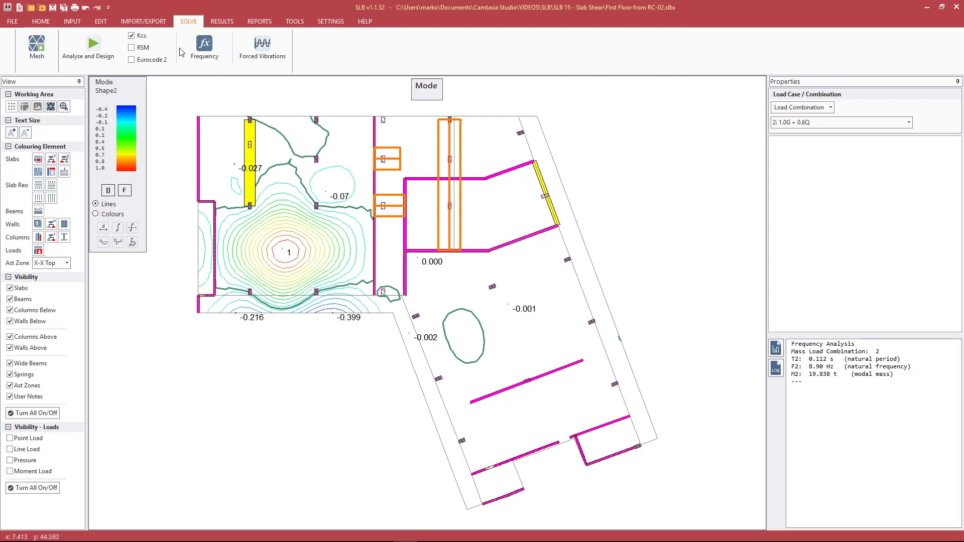
pyautogui.moveTo(261, 49)
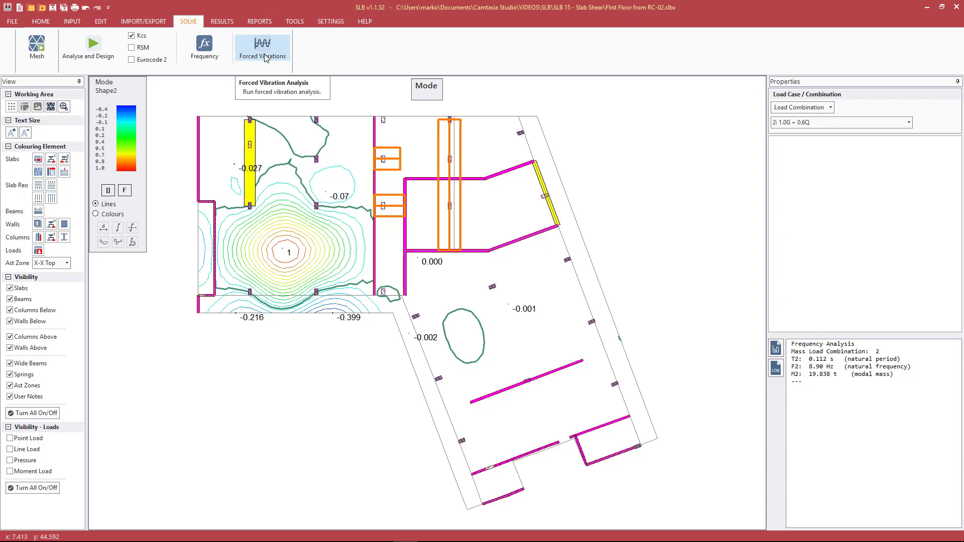